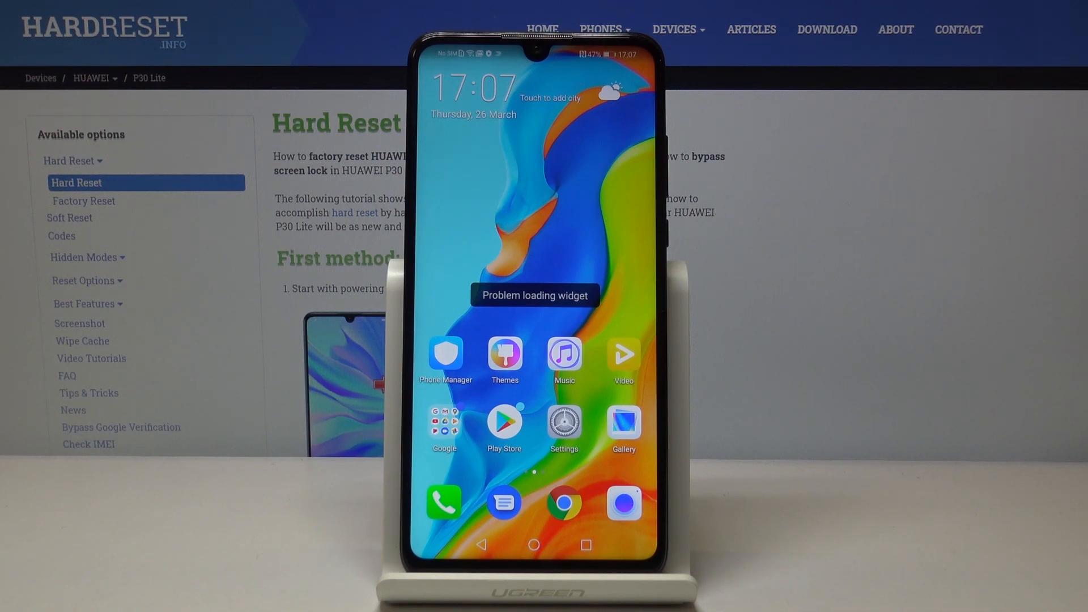
Open Settings and go through Smart assistance to the Accessibility page.
left_click(563, 421)
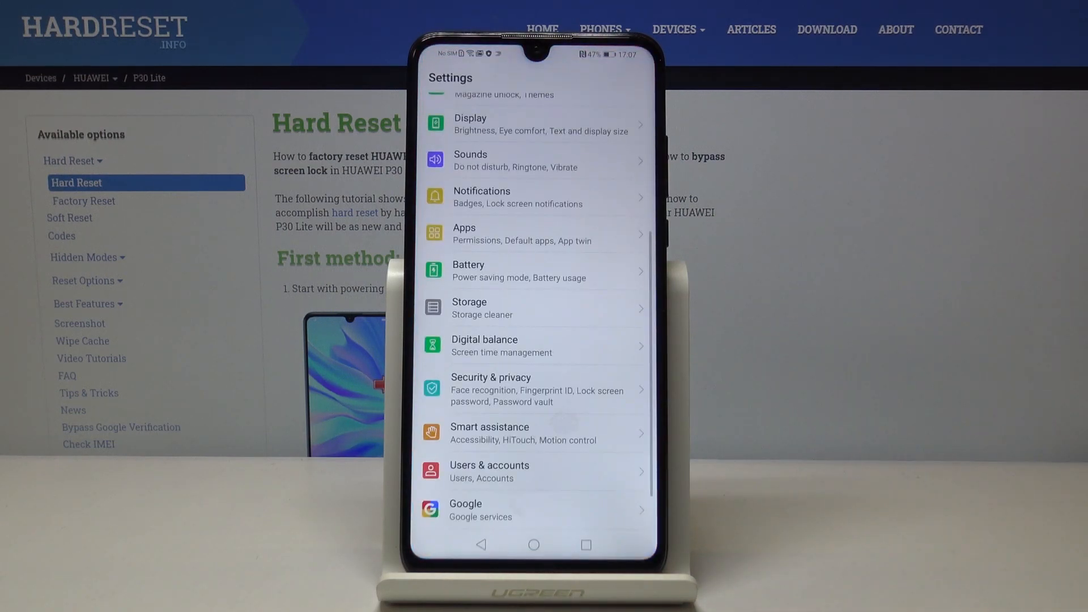
scroll("down", 3)
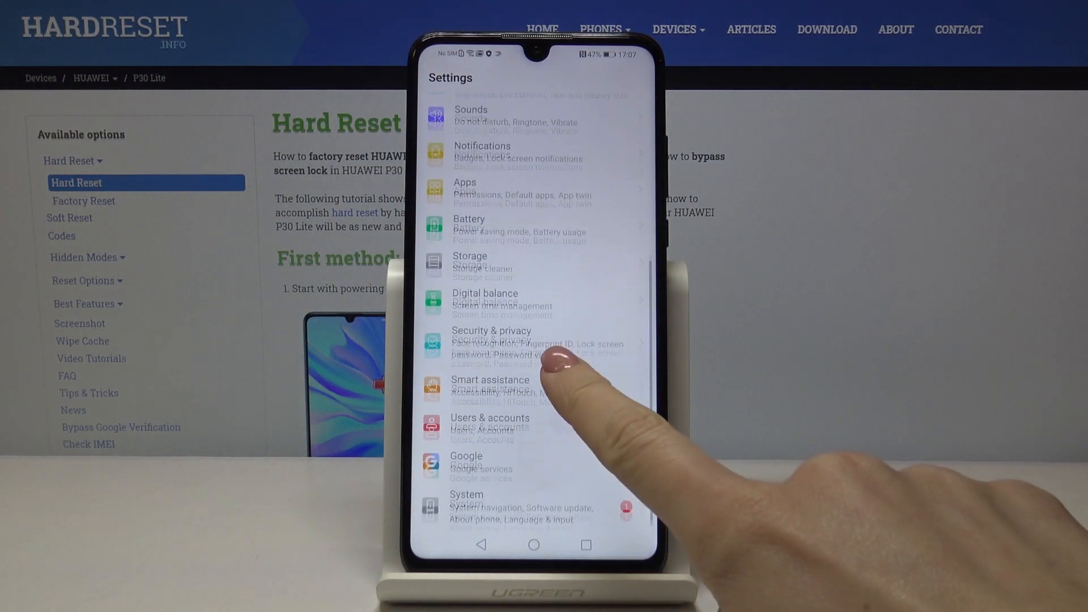
left_click(489, 380)
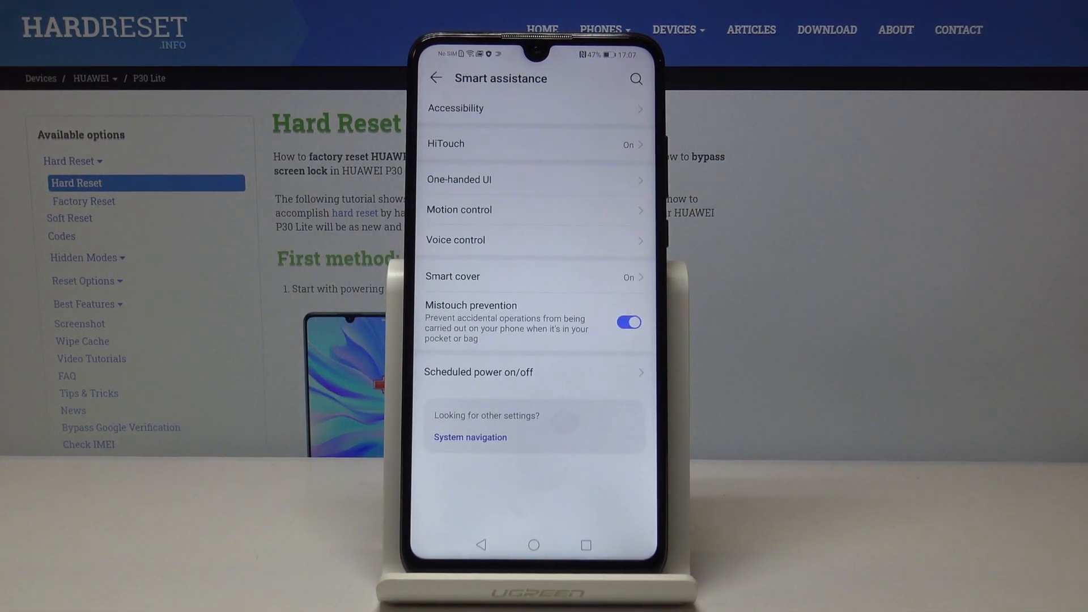
left_click(456, 108)
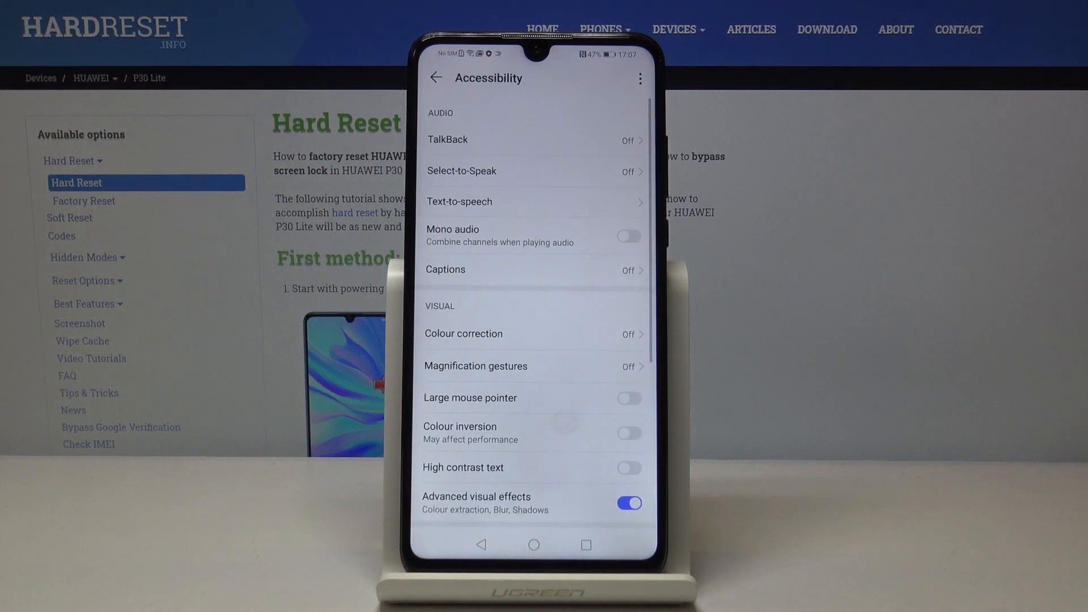
Open TalkBack and switch it on.
left_click(448, 139)
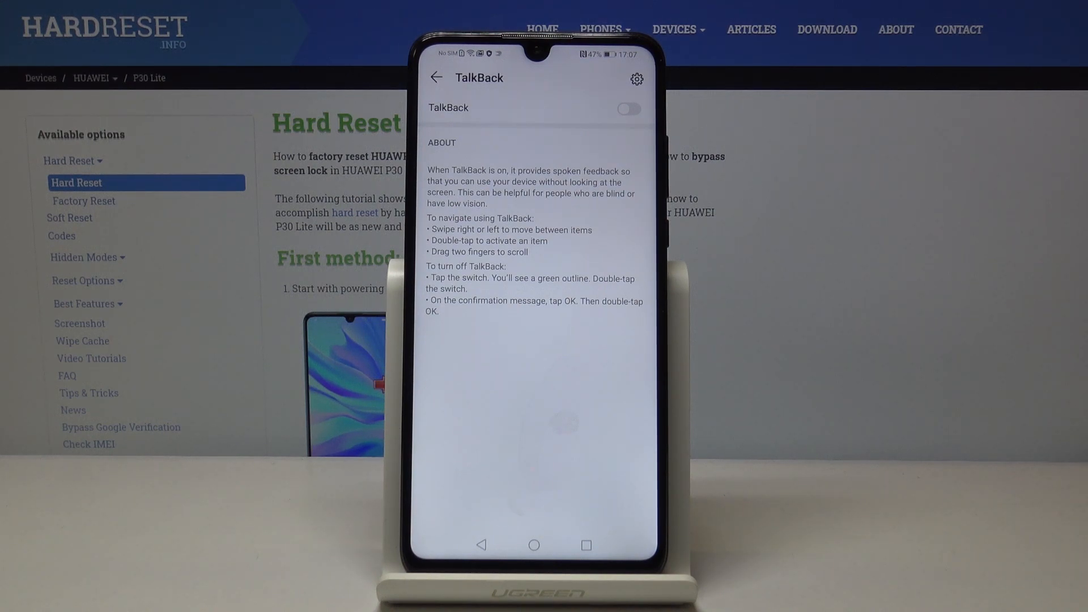
left_click(627, 109)
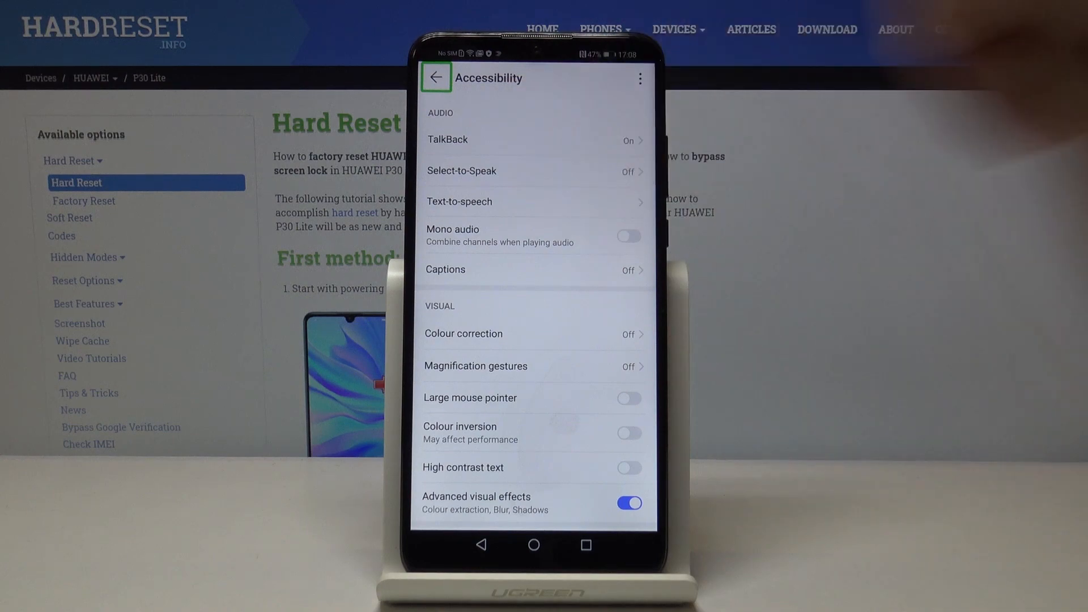
Focus the TalkBack row with TalkBack active, then reopen its settings page.
left_click(535, 171)
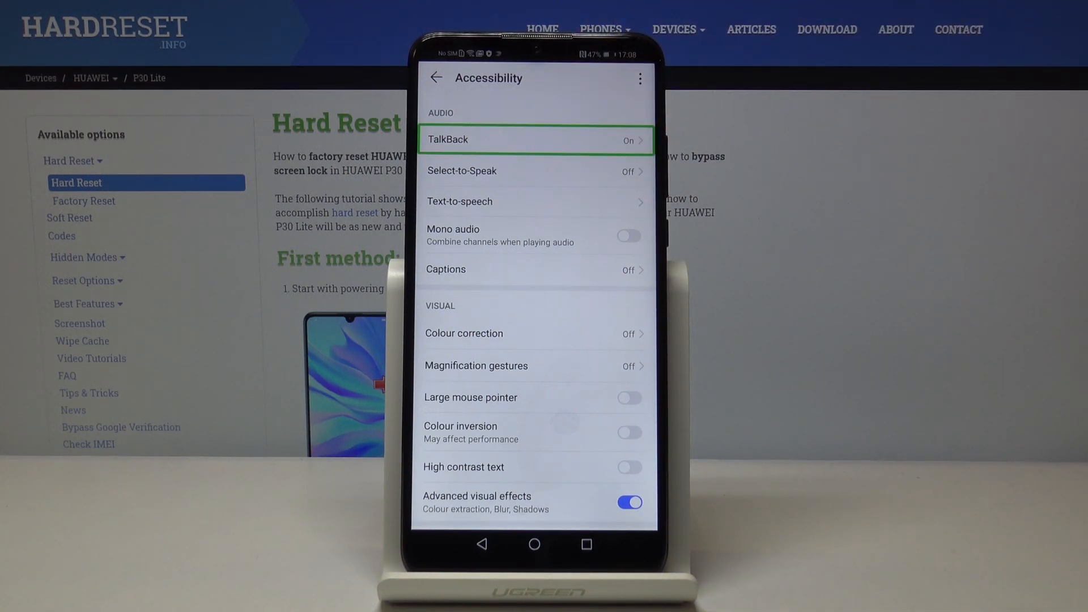
left_click(534, 139)
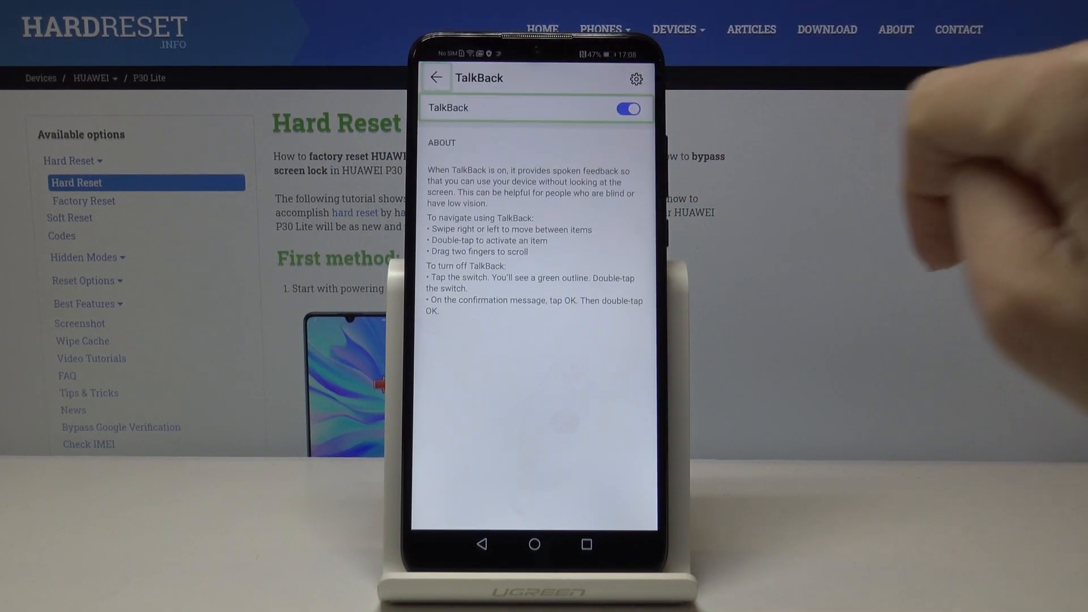
Turn the TalkBack switch off and confirm OK in the Stop TalkBack? dialog.
left_click(627, 108)
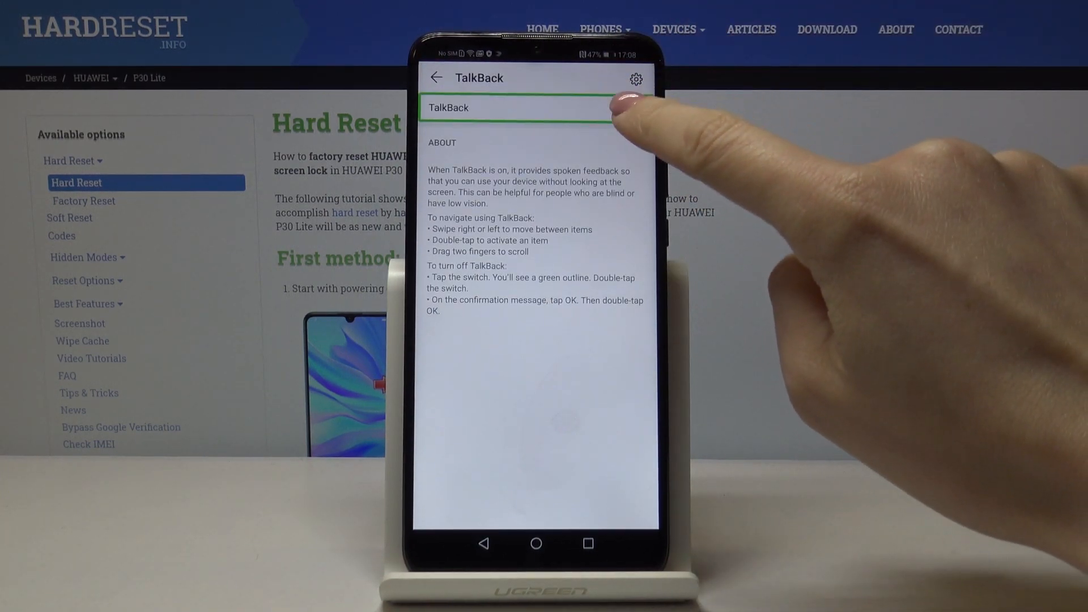
left_click(630, 109)
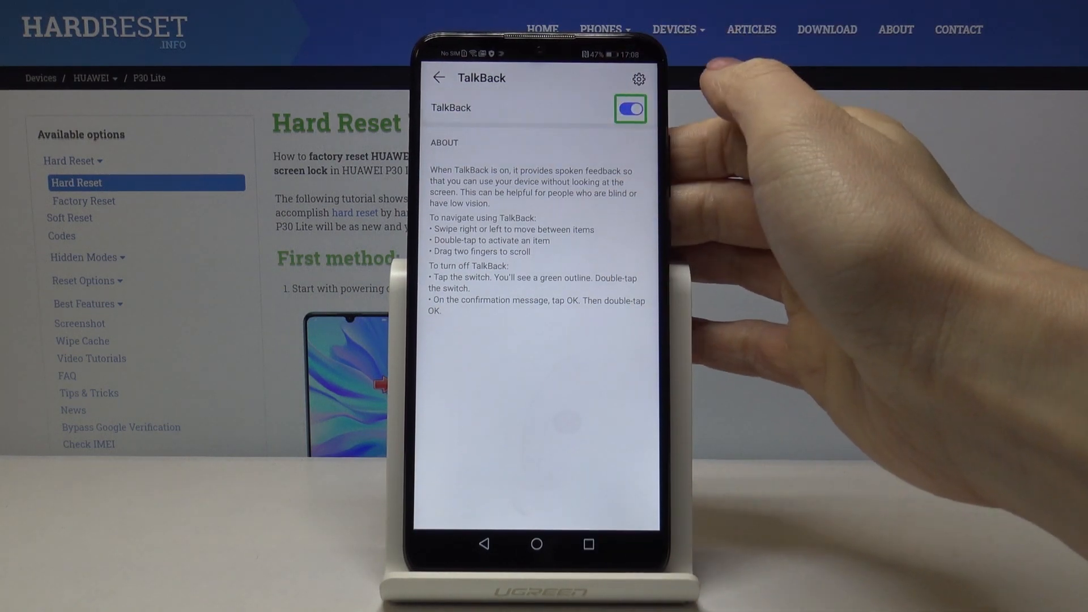
left_click(629, 108)
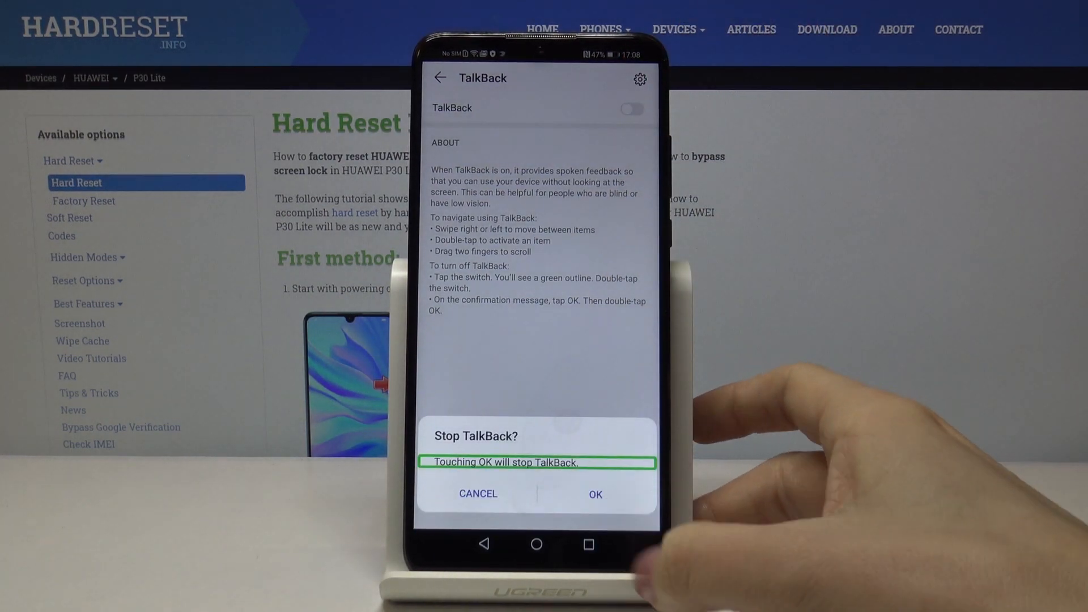
left_click(595, 494)
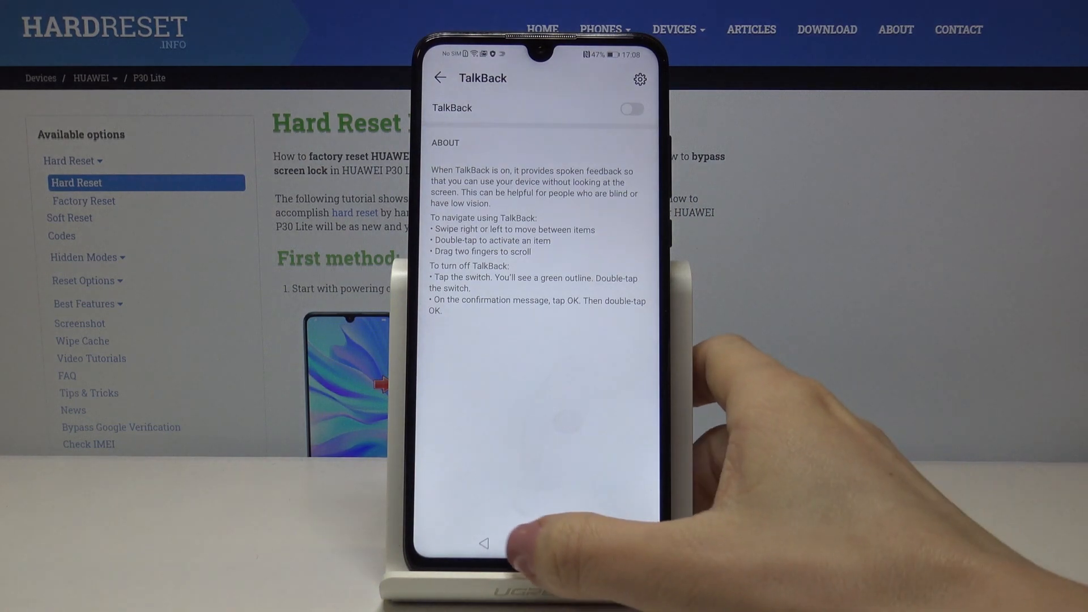